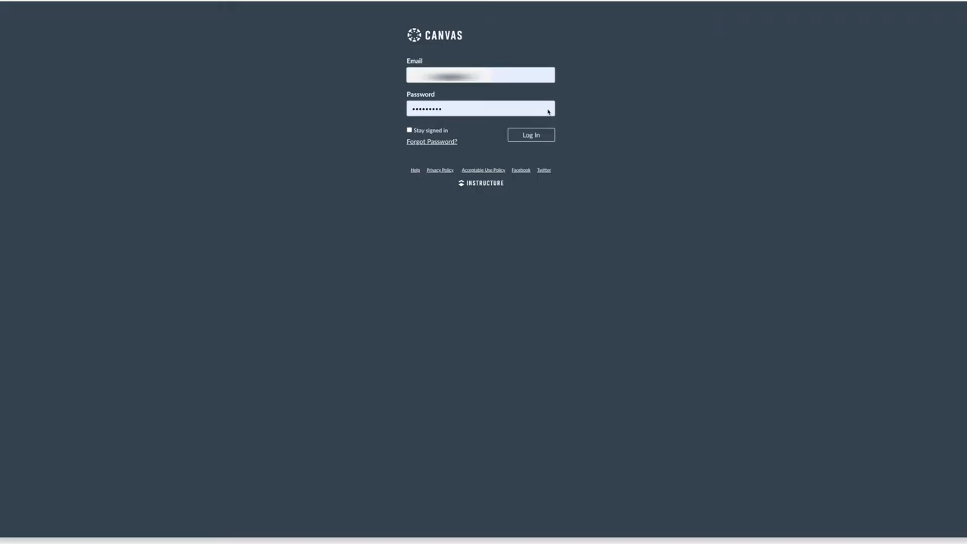
Step: Log in to Canvas and open the UC Davis F21 COM 2 course home page
{"action": "left_click", "coordinate": [531, 134]}
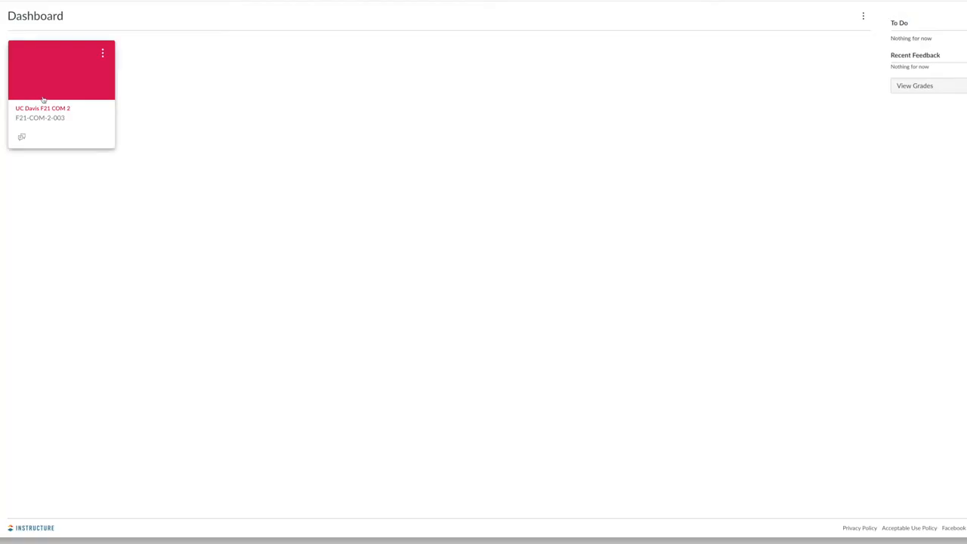
{"action": "mouse_move", "coordinate": [47, 112]}
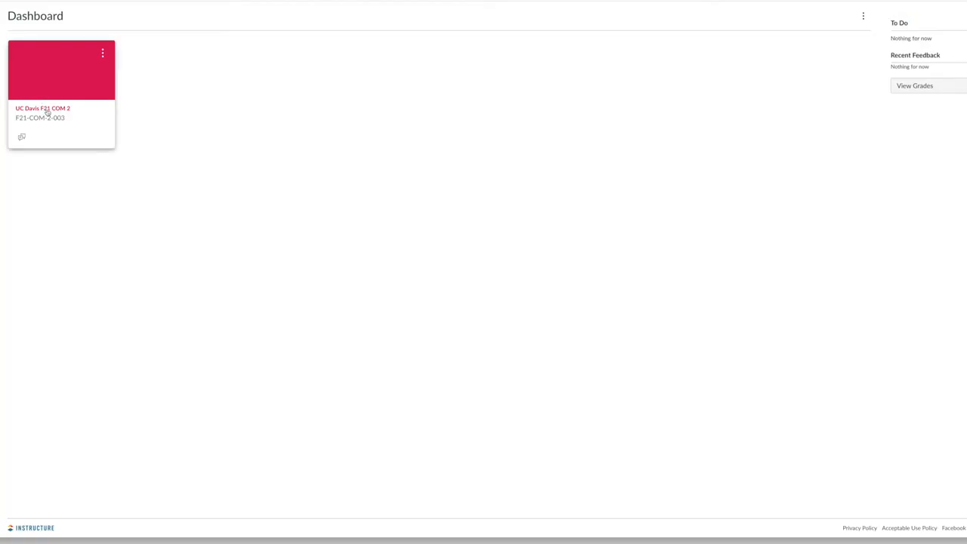
{"action": "left_click", "coordinate": [42, 108]}
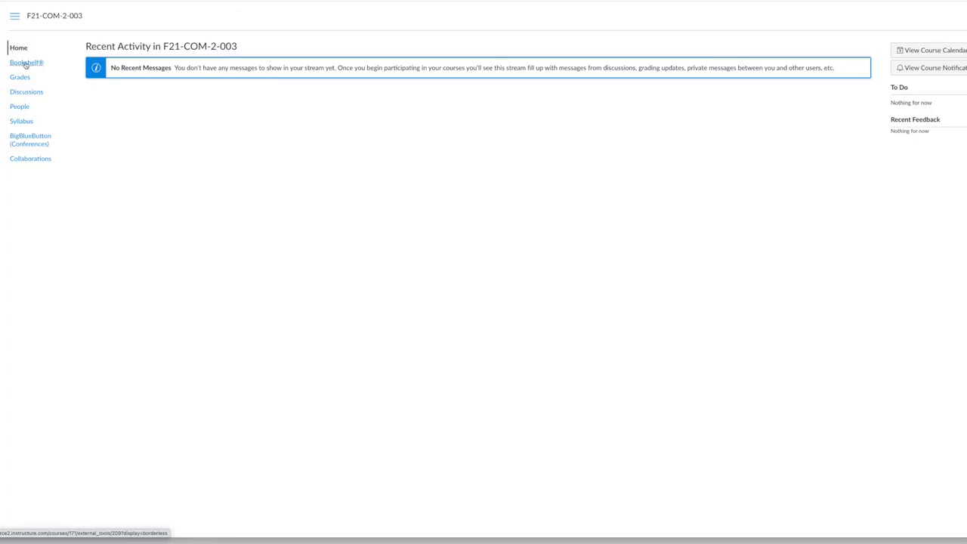
Step: Open the course Bookshelf to view the three opted-in Equitable Access materials
{"action": "left_click", "coordinate": [26, 63]}
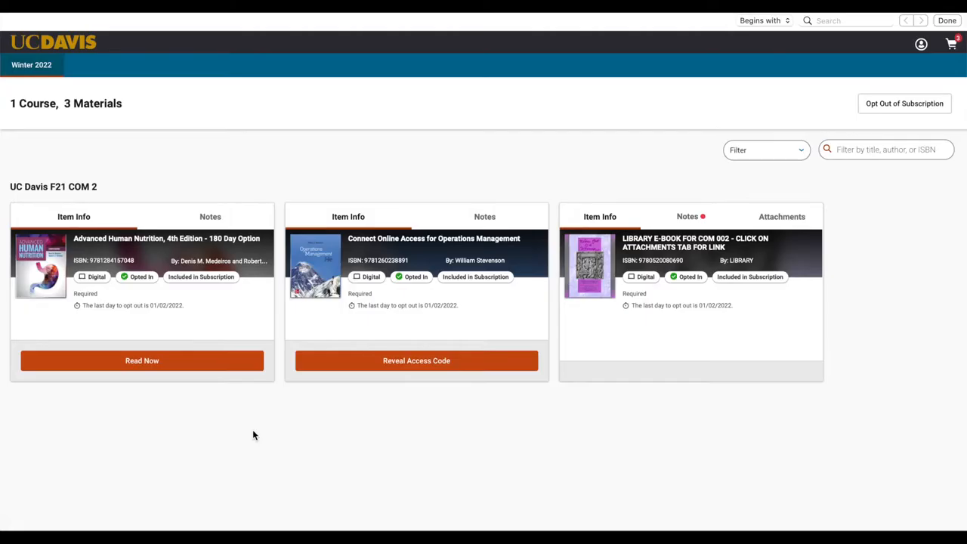
{"action": "mouse_move", "coordinate": [245, 430]}
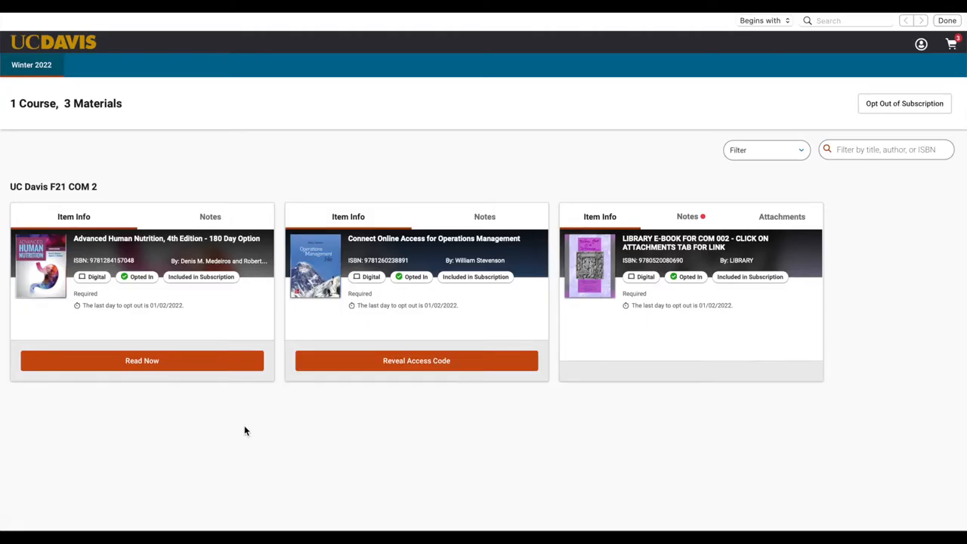
{"action": "mouse_move", "coordinate": [294, 402]}
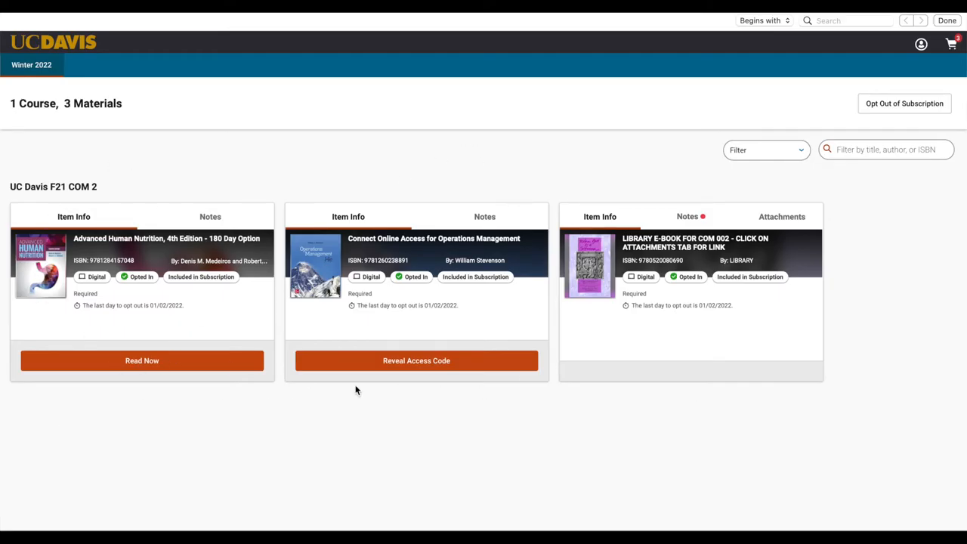
{"action": "mouse_move", "coordinate": [649, 391]}
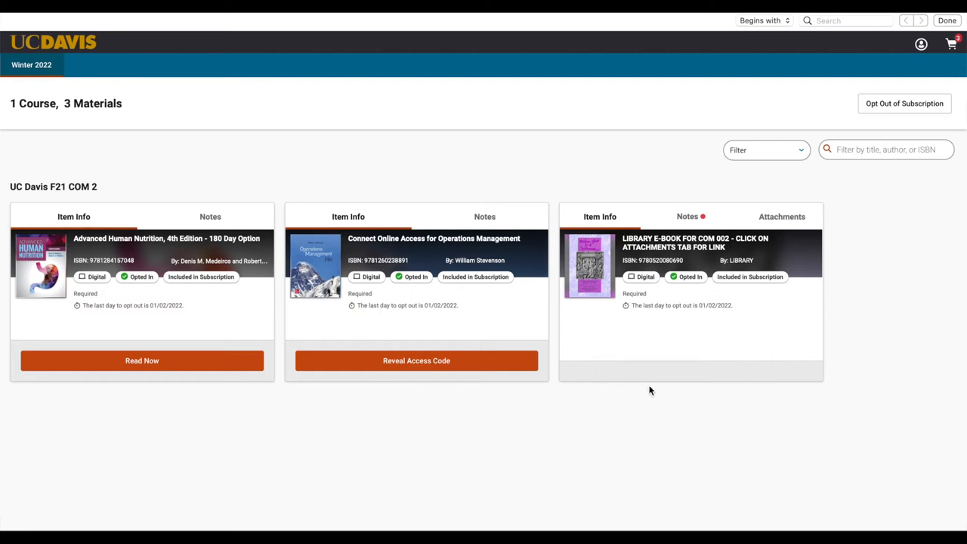
{"action": "mouse_move", "coordinate": [591, 323]}
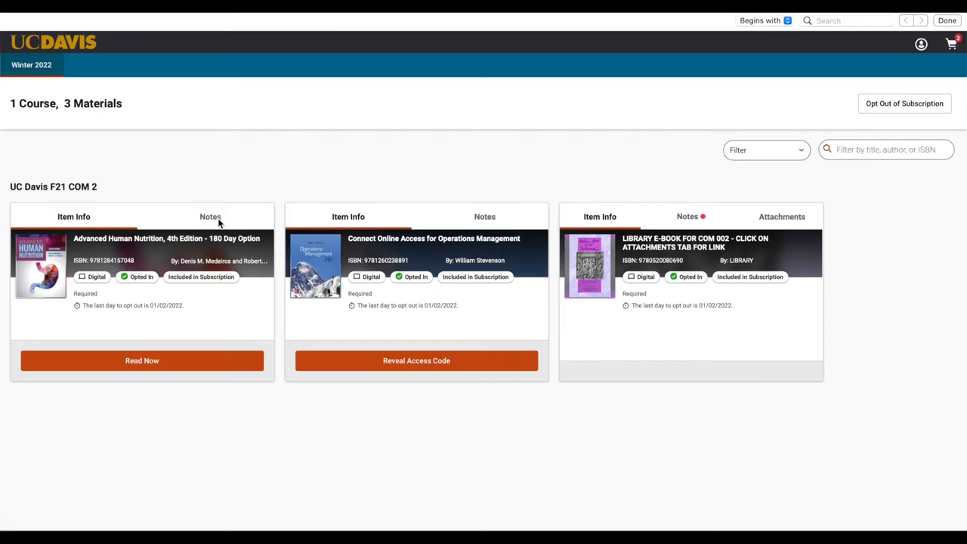
{"action": "left_click", "coordinate": [210, 217]}
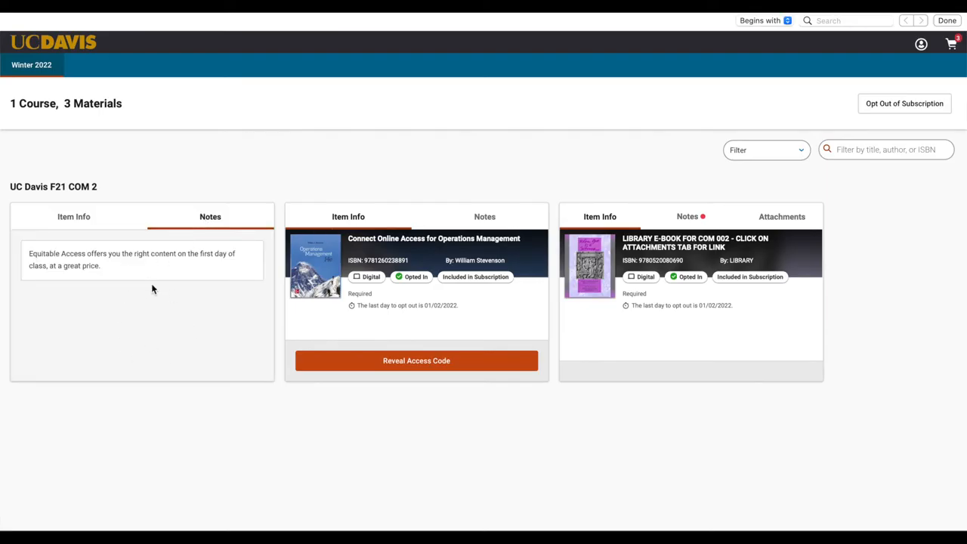
{"action": "left_click", "coordinate": [782, 217]}
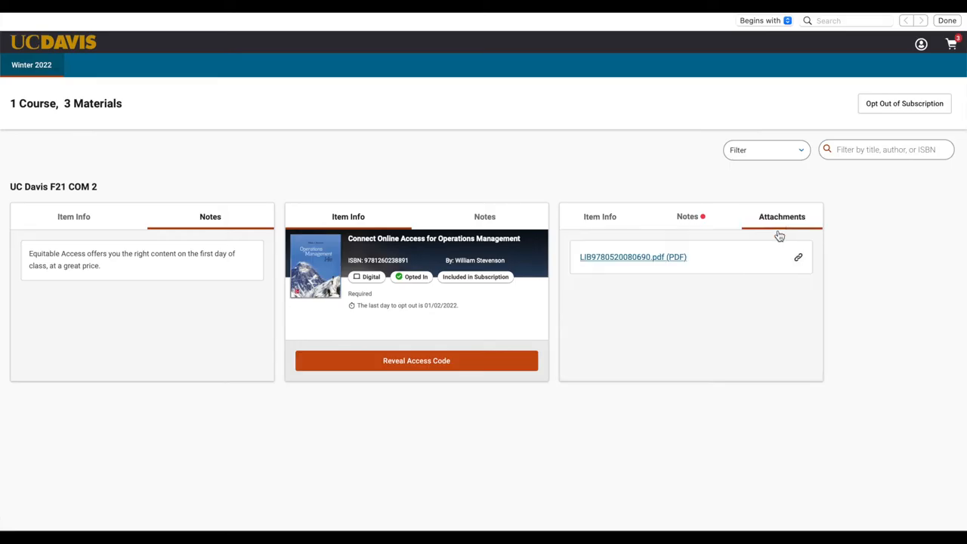
{"action": "mouse_move", "coordinate": [695, 306]}
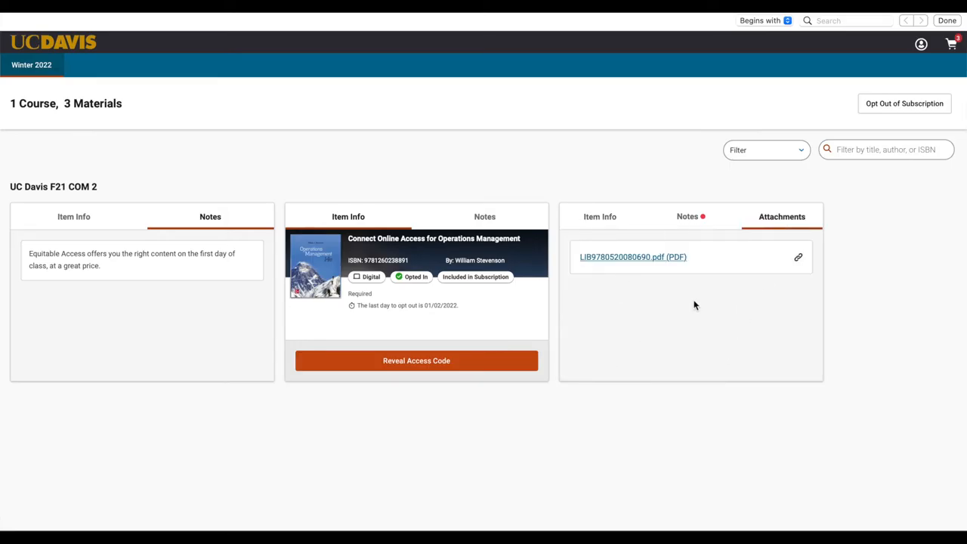
{"action": "left_click", "coordinate": [599, 216]}
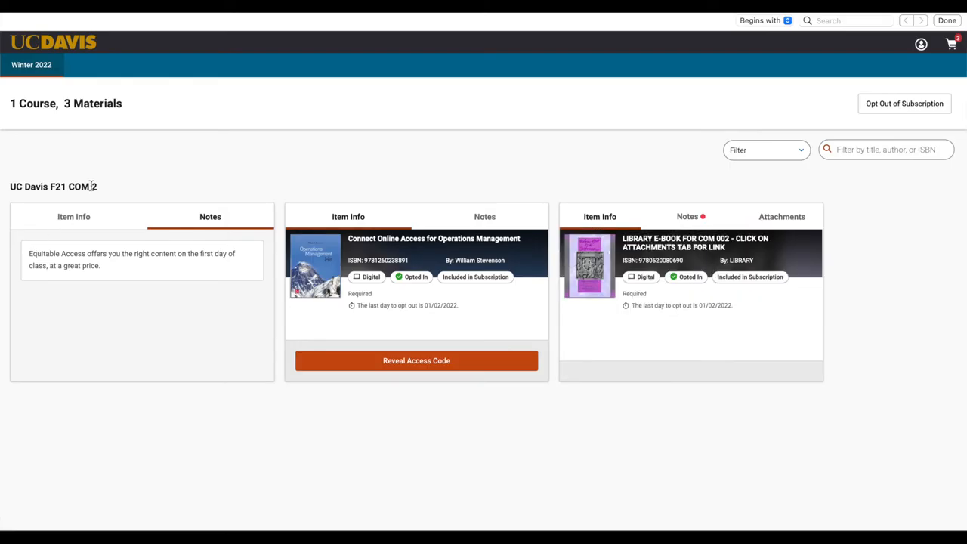
{"action": "left_click", "coordinate": [73, 216]}
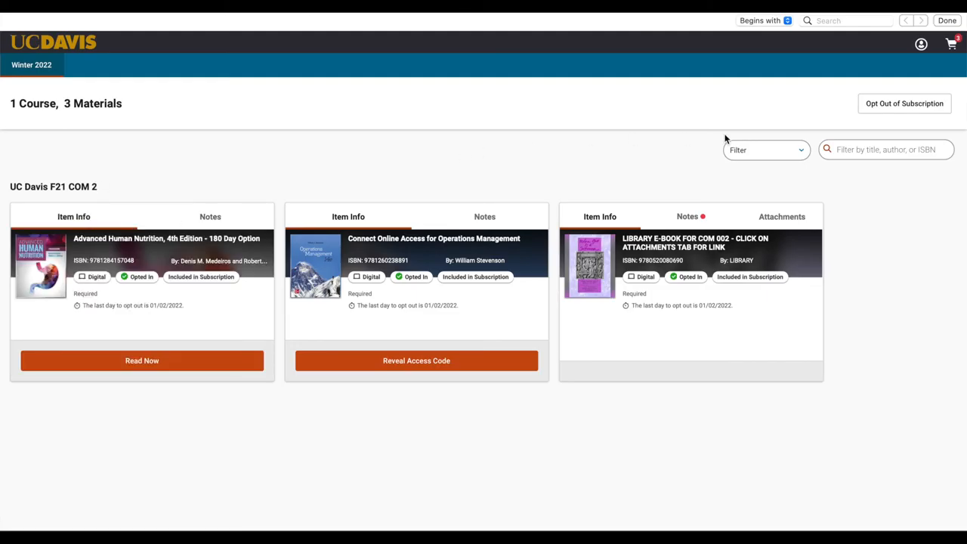
{"action": "mouse_move", "coordinate": [805, 127]}
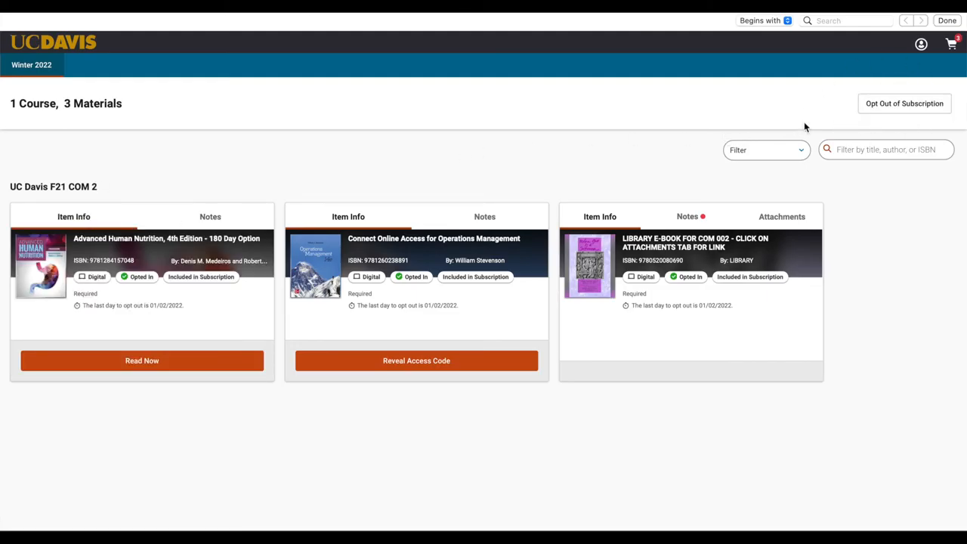
{"action": "mouse_move", "coordinate": [905, 103]}
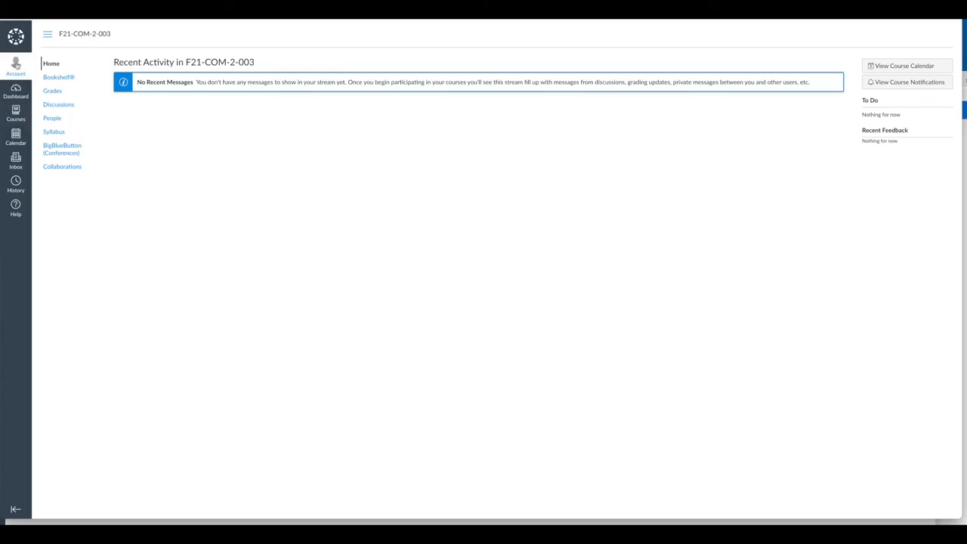
Step: Open Bookshelf from the Account menu and focus the welcome page's email field
{"action": "left_click", "coordinate": [16, 67]}
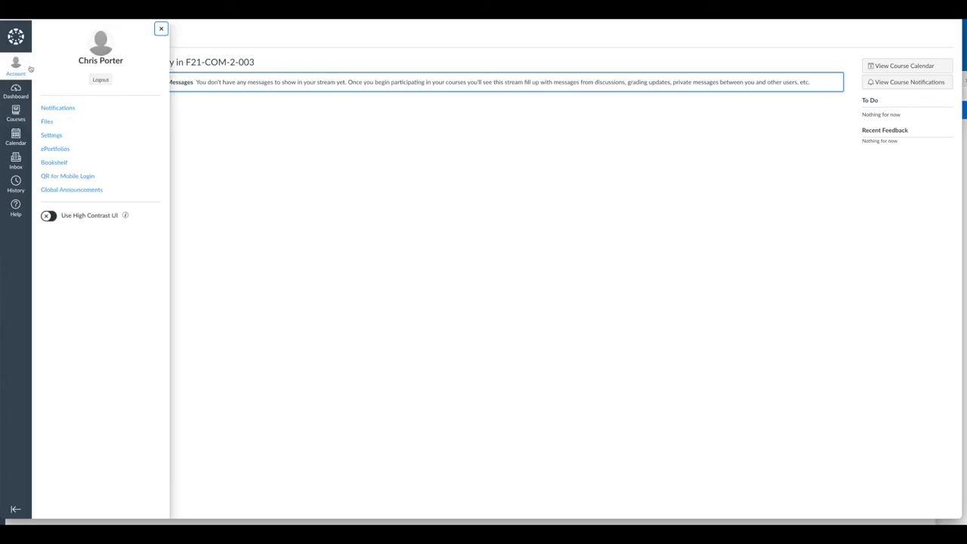
{"action": "mouse_move", "coordinate": [53, 162]}
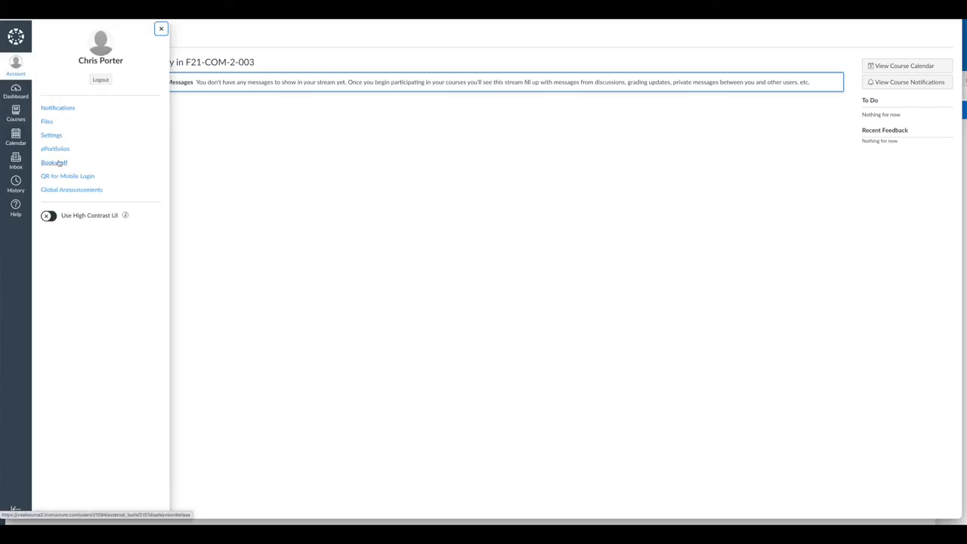
{"action": "left_click", "coordinate": [54, 162]}
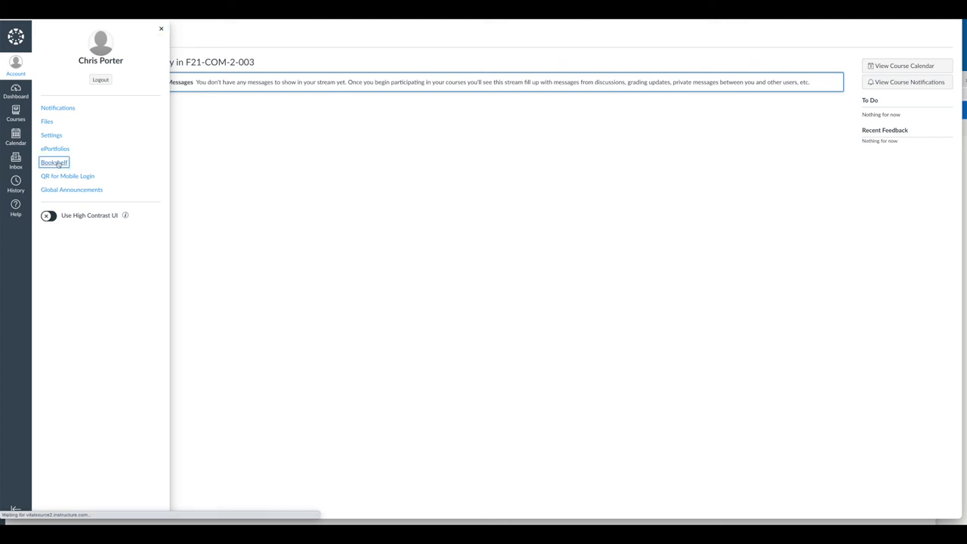
{"action": "left_click", "coordinate": [53, 162]}
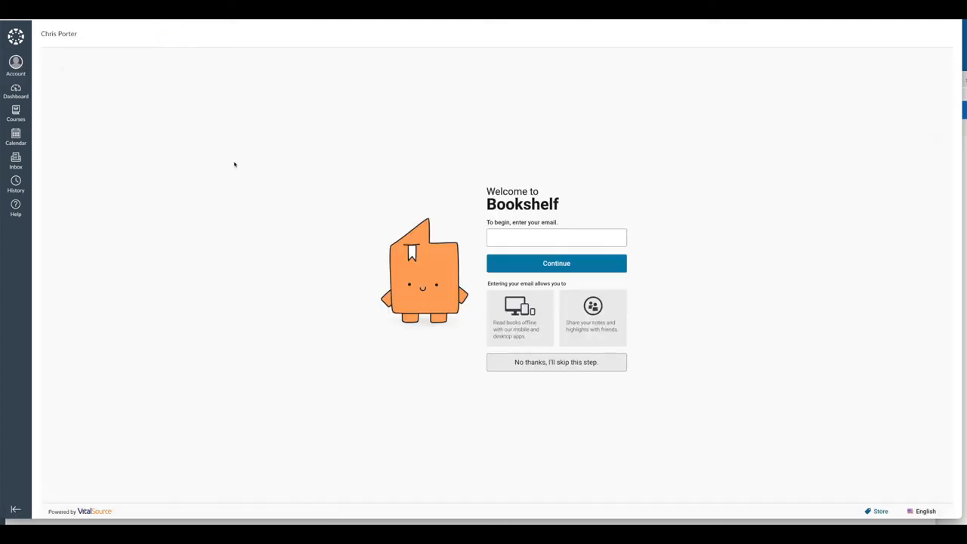
{"action": "mouse_move", "coordinate": [391, 180]}
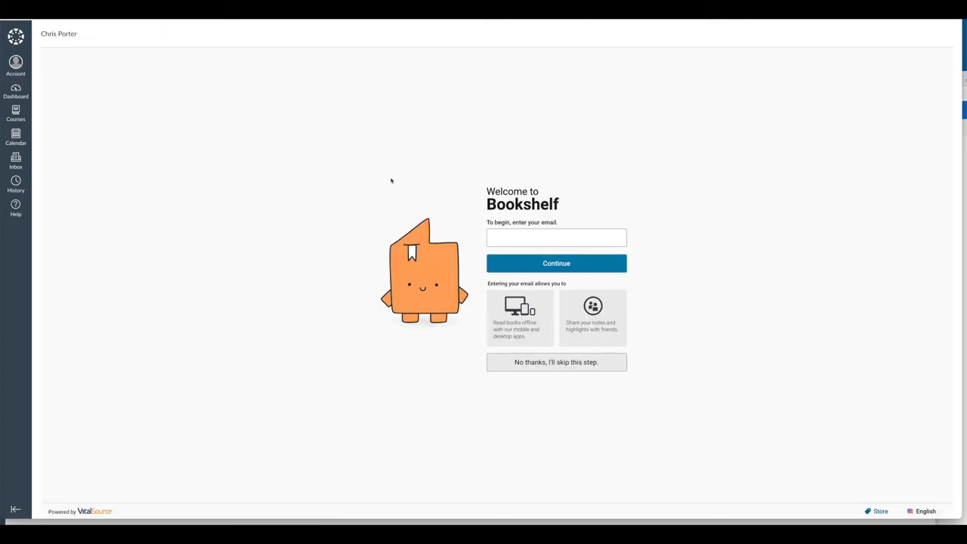
{"action": "left_click", "coordinate": [557, 237]}
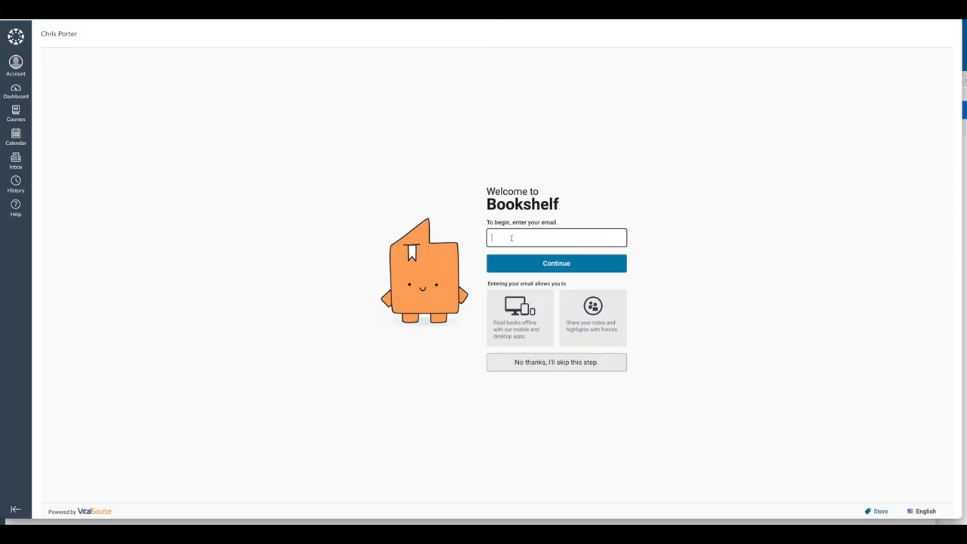